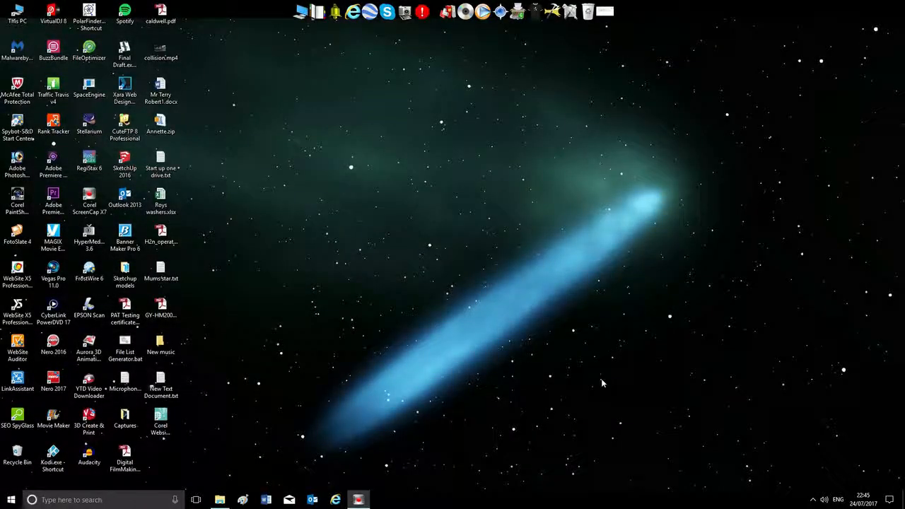
{"action": "mouse_move", "coordinate": [684, 327]}
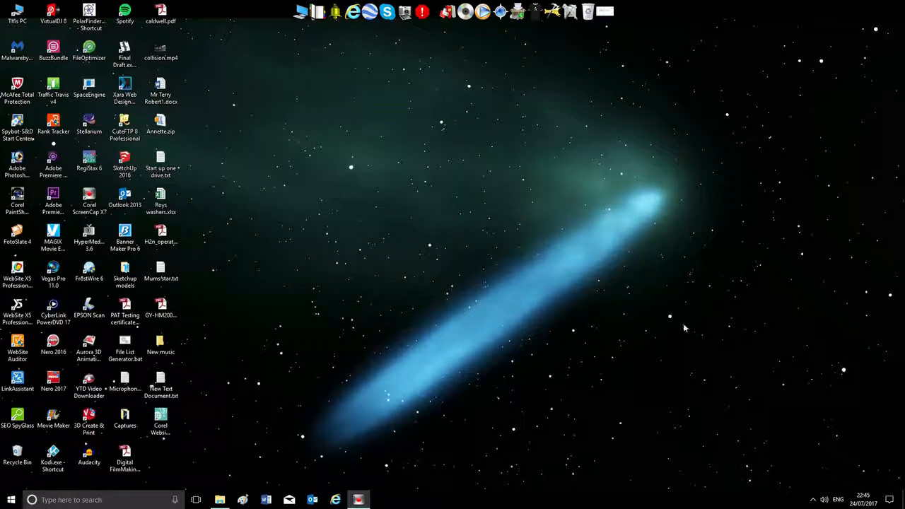
{"action": "mouse_move", "coordinate": [671, 330]}
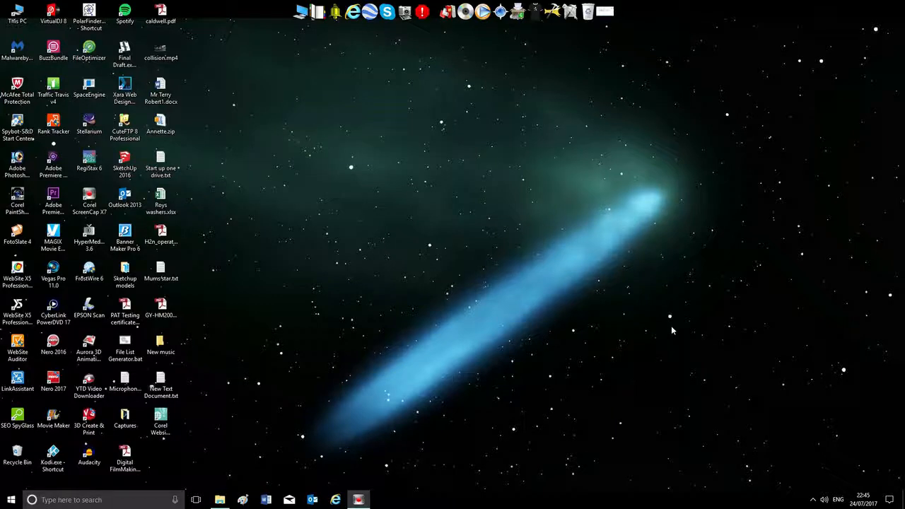
{"action": "mouse_move", "coordinate": [667, 286]}
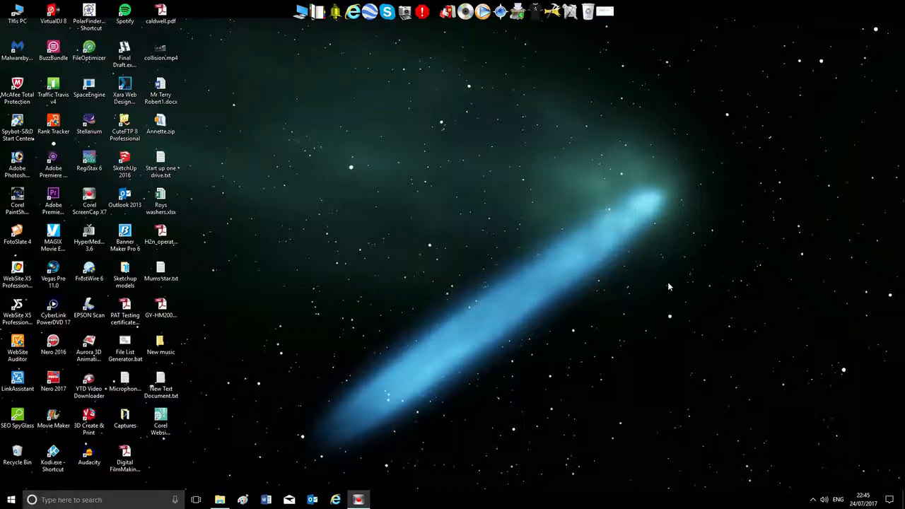
{"action": "mouse_move", "coordinate": [481, 356]}
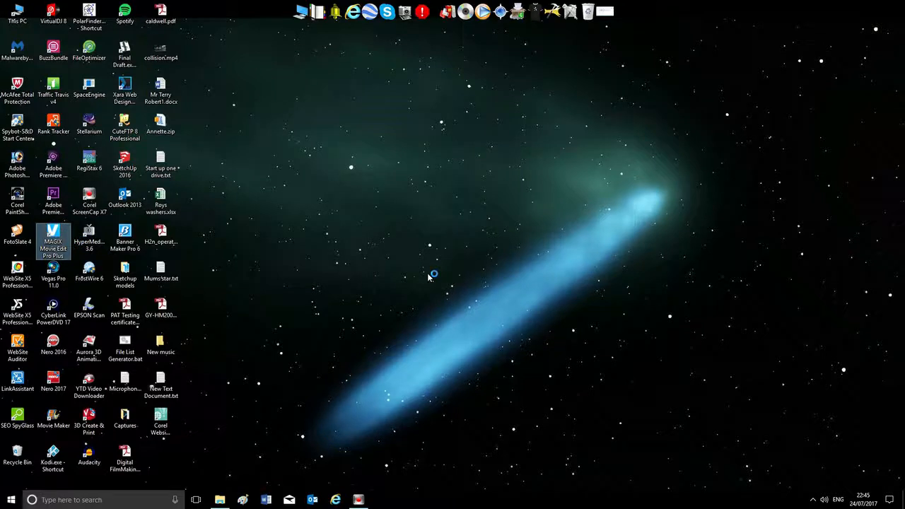
Launch MAGIX Movie Edit Pro Plus and create the new 2017-07-24 project.
{"action": "double_click", "coordinate": [53, 240]}
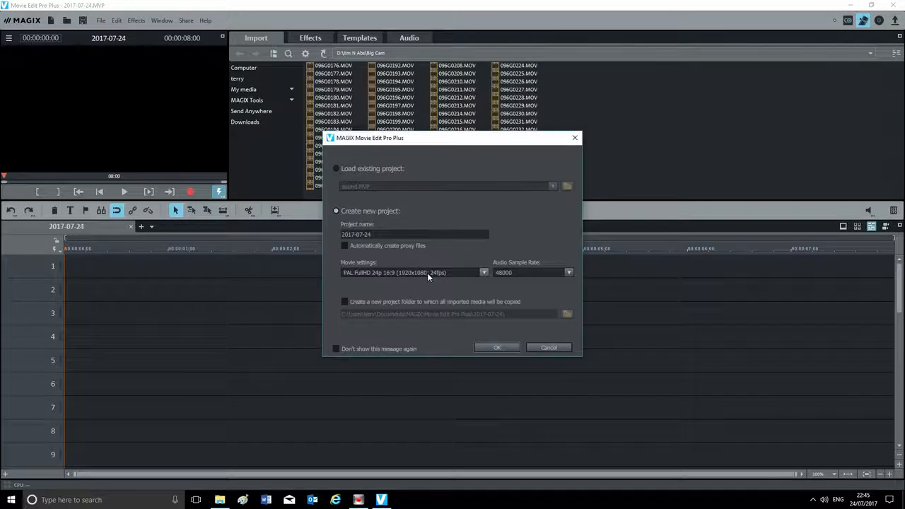
{"action": "left_click", "coordinate": [496, 347]}
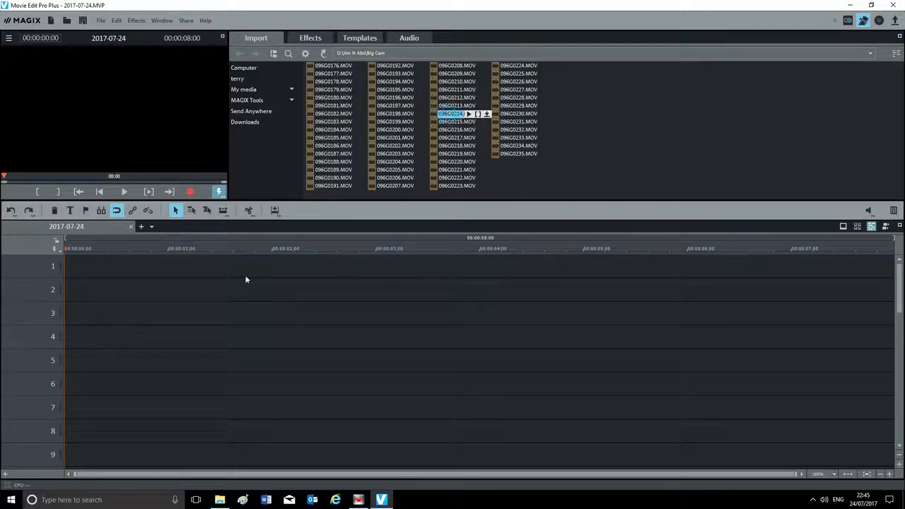
Drag 096G0214.MOV and the following camera clips onto track 1.
{"action": "left_click_drag", "start_coordinate": [456, 113], "coordinate": [142, 265]}
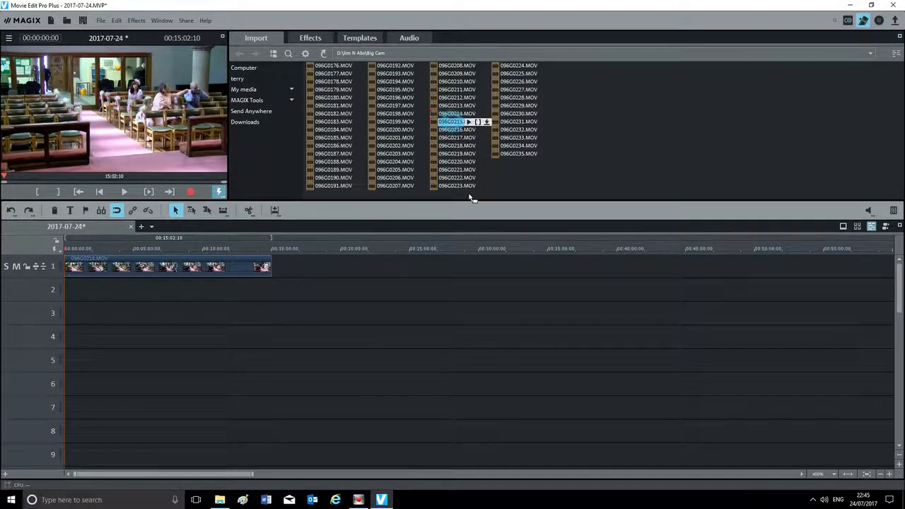
{"action": "left_click_drag", "start_coordinate": [457, 122], "coordinate": [367, 267]}
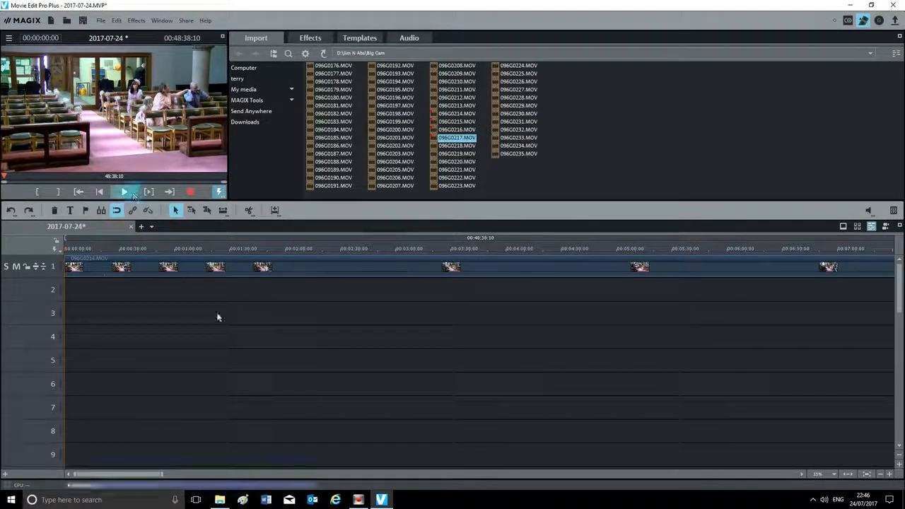
Preview the assembled clips and stop playback at the ceremony scene.
{"action": "left_click", "coordinate": [124, 192]}
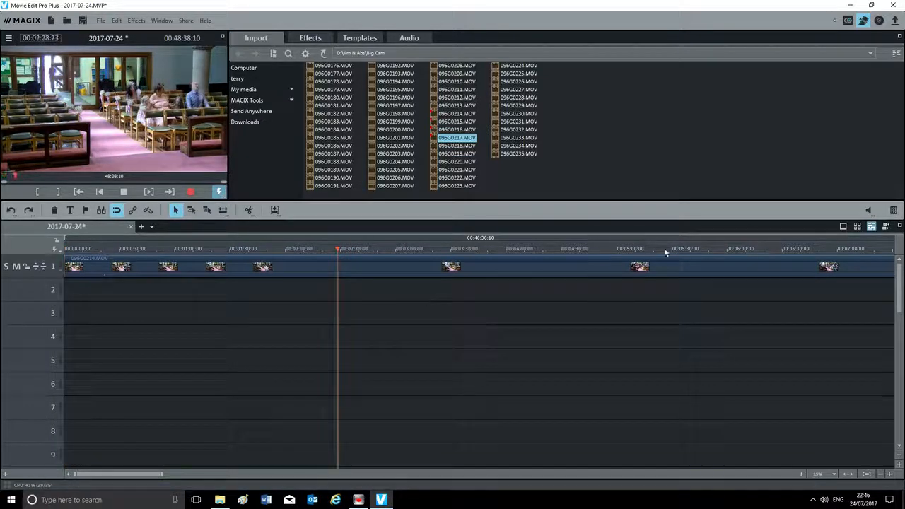
{"action": "left_click", "coordinate": [678, 248]}
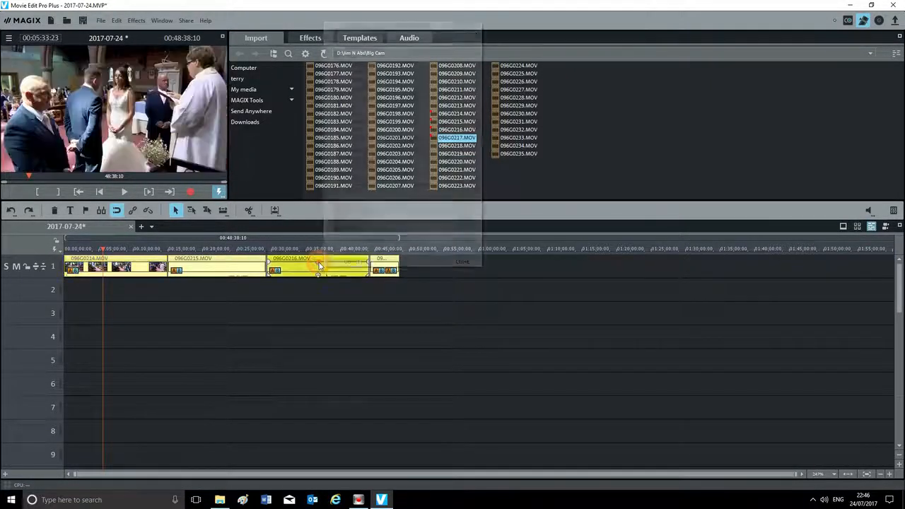
Remove the camera audio from the track 1 clips and browse up to drive D's folders.
{"action": "right_click", "coordinate": [318, 267]}
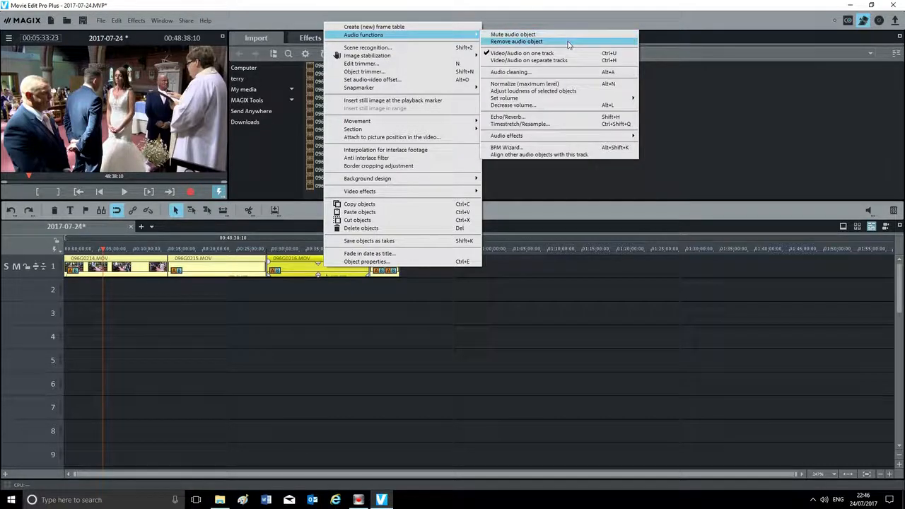
{"action": "left_click", "coordinate": [521, 53]}
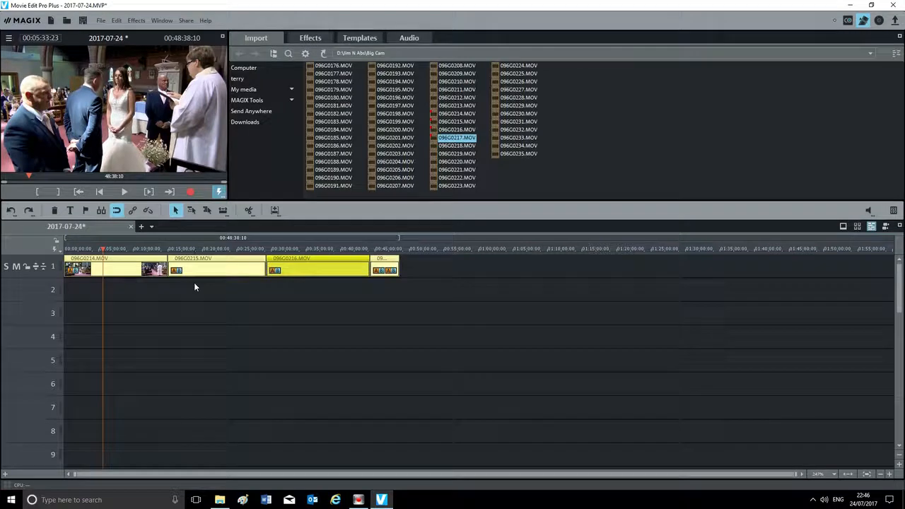
{"action": "left_click", "coordinate": [243, 68]}
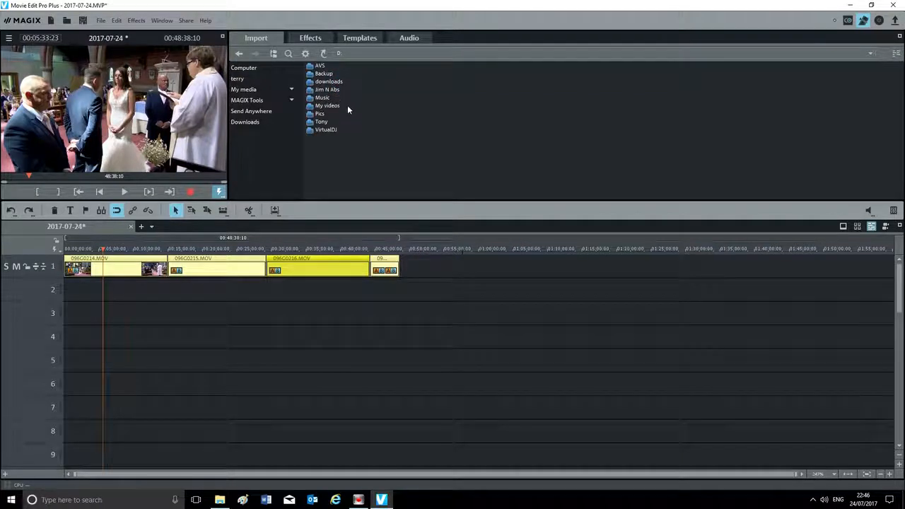
Open the Jim N Abs folder and set the playback position near the clip start.
{"action": "double_click", "coordinate": [327, 89]}
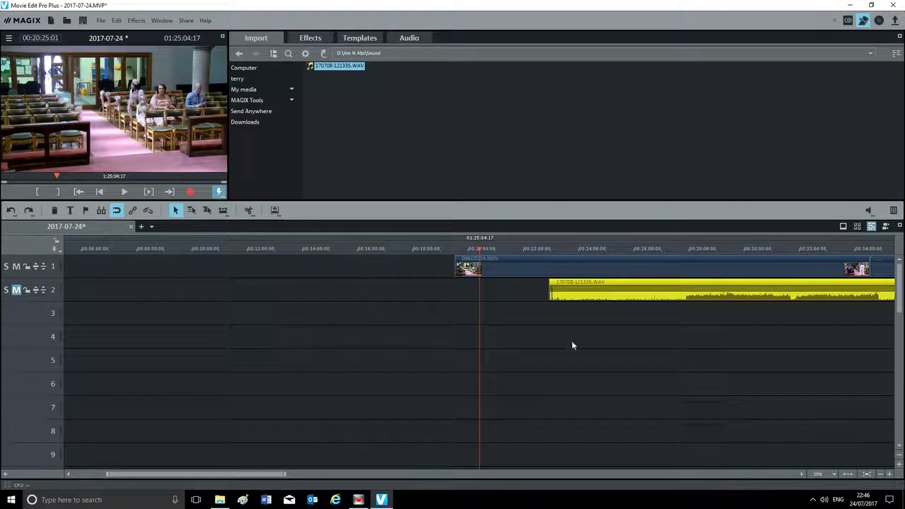
{"action": "left_click", "coordinate": [477, 248]}
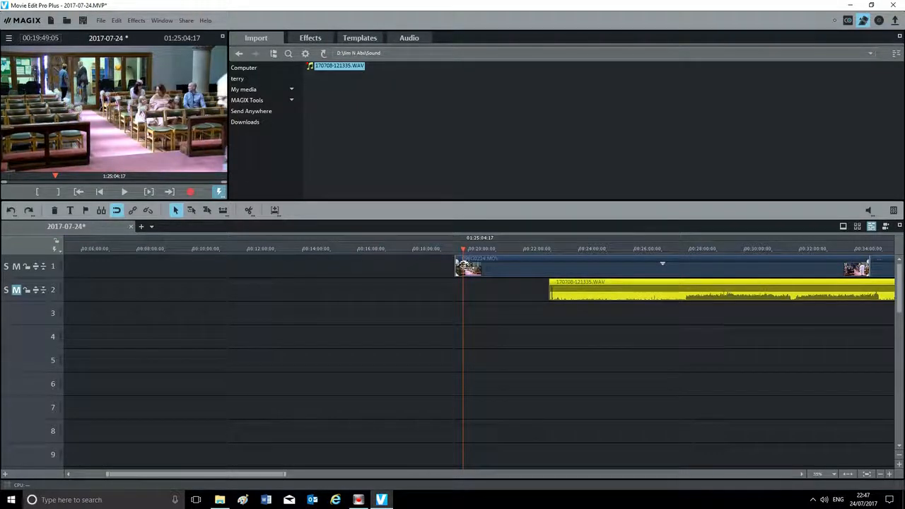
Play the timeline to find the clap sync point at 19:52.
{"action": "left_click", "coordinate": [124, 192]}
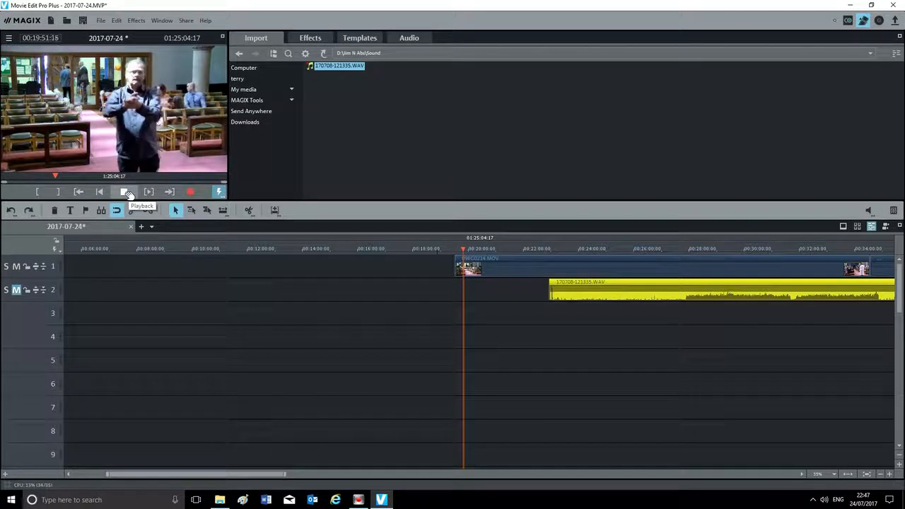
{"action": "left_click", "coordinate": [127, 191]}
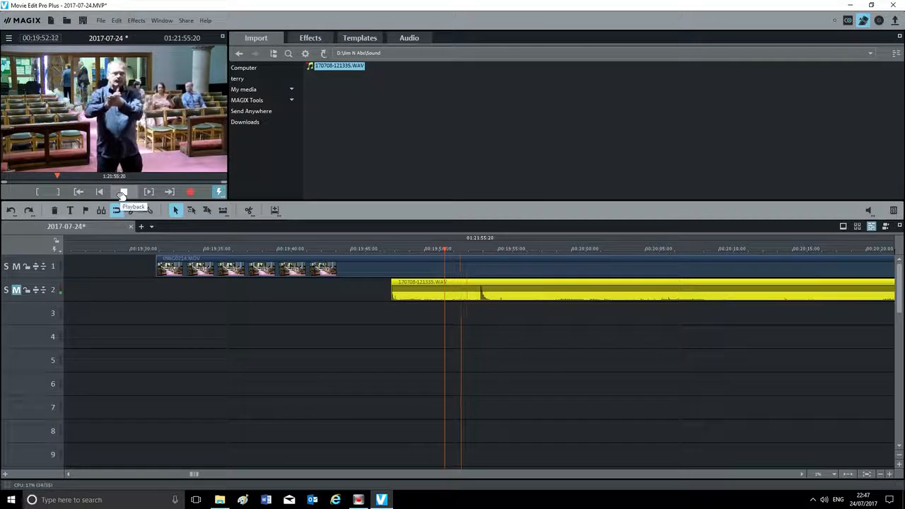
Stop playback, dismiss the maximum zoom warning, and jump to the ceremony at 52:43.
{"action": "left_click", "coordinate": [121, 192]}
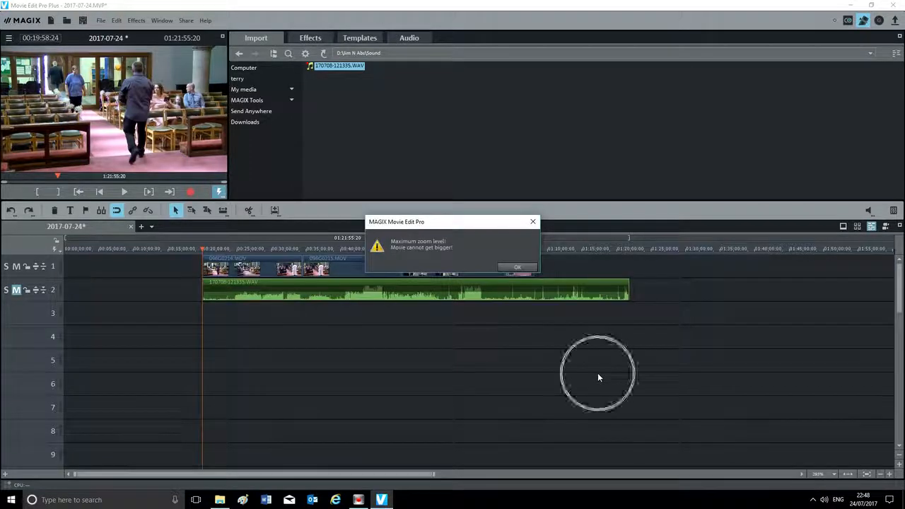
{"action": "left_click", "coordinate": [517, 268]}
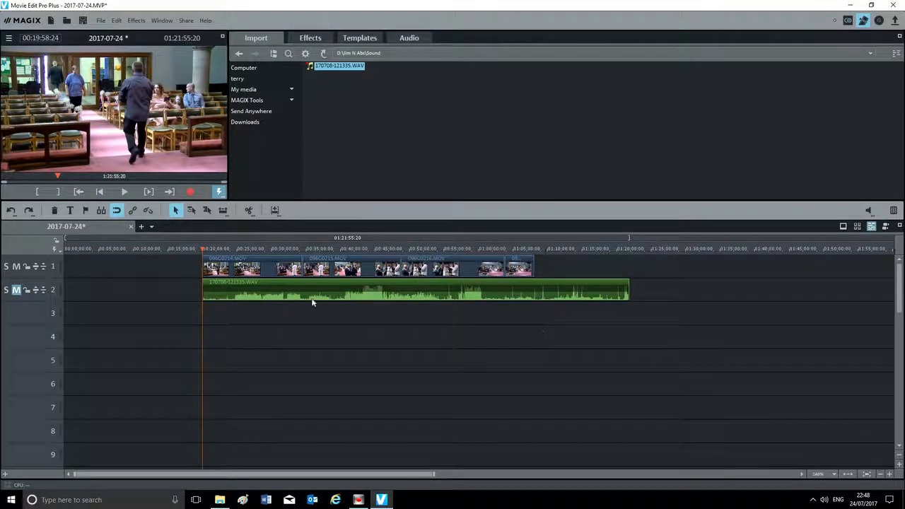
{"action": "left_click", "coordinate": [428, 248]}
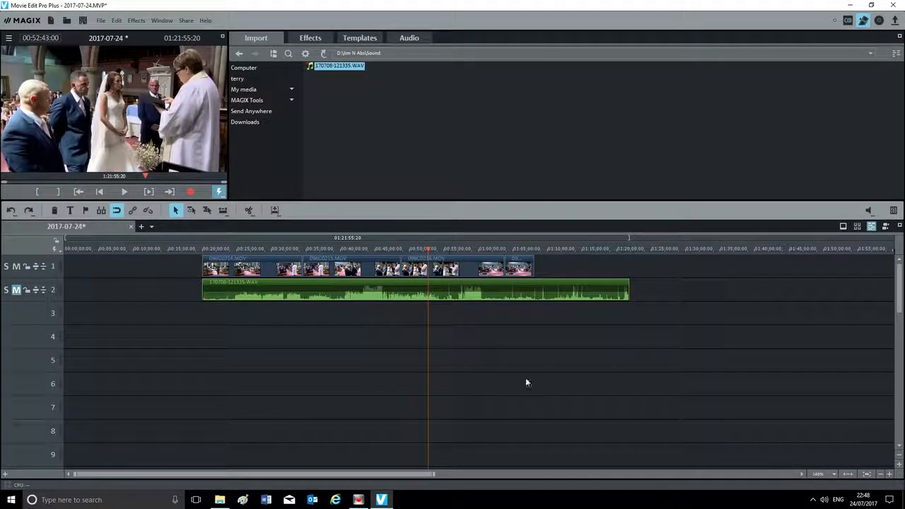